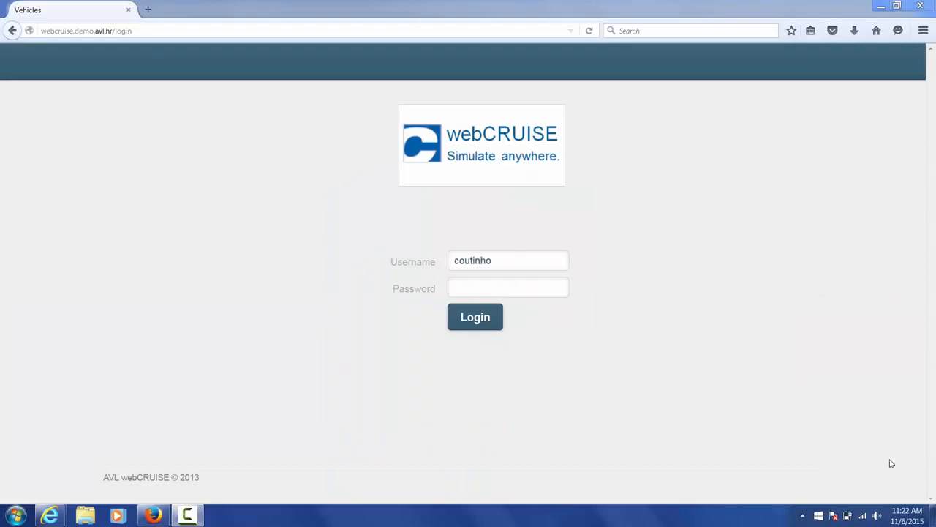
Log in to webCRUISE with the account password
left_click(508, 287)
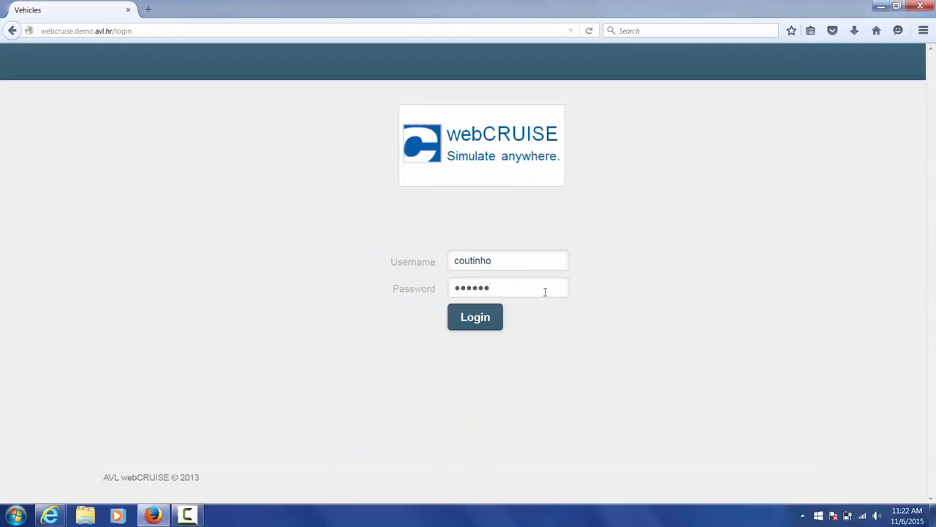
left_click(474, 316)
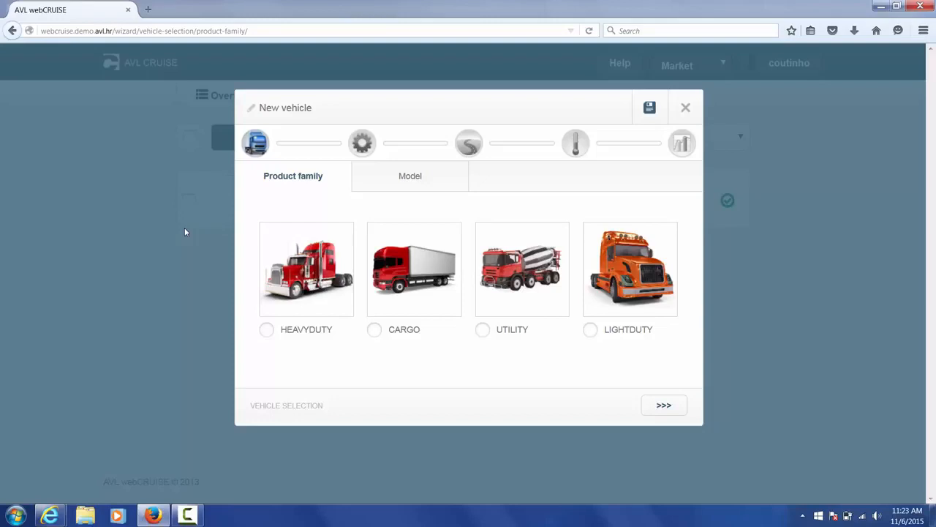
mouse_move(275, 347)
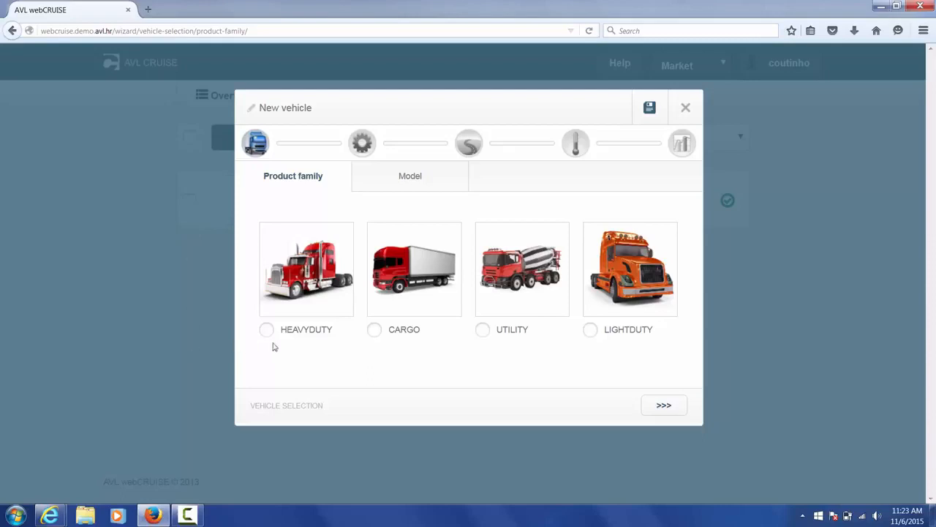
Choose the HEAVYDUTY product family and continue to the model step
left_click(266, 329)
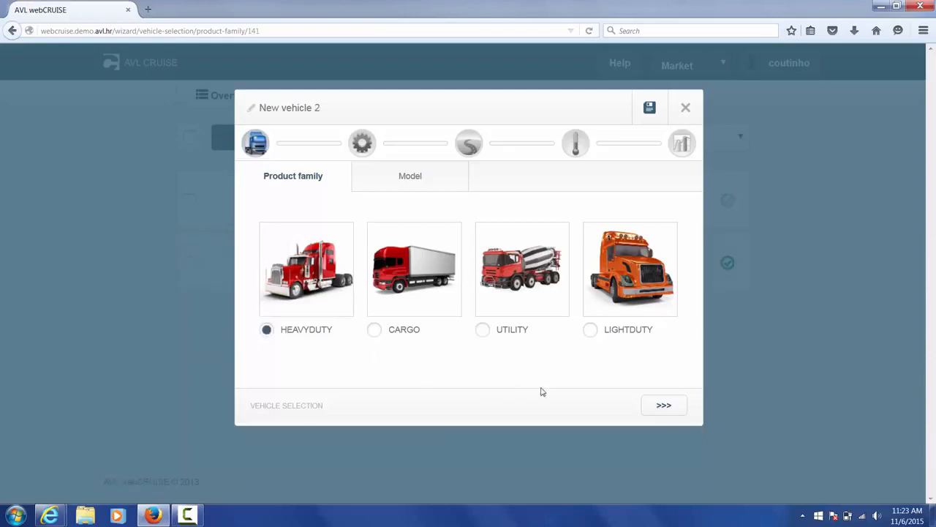
left_click(664, 406)
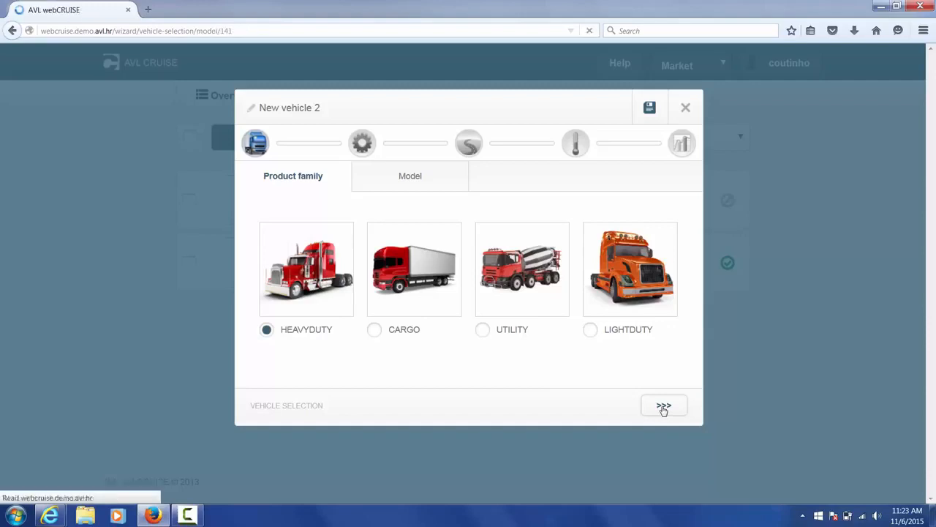
left_click(663, 405)
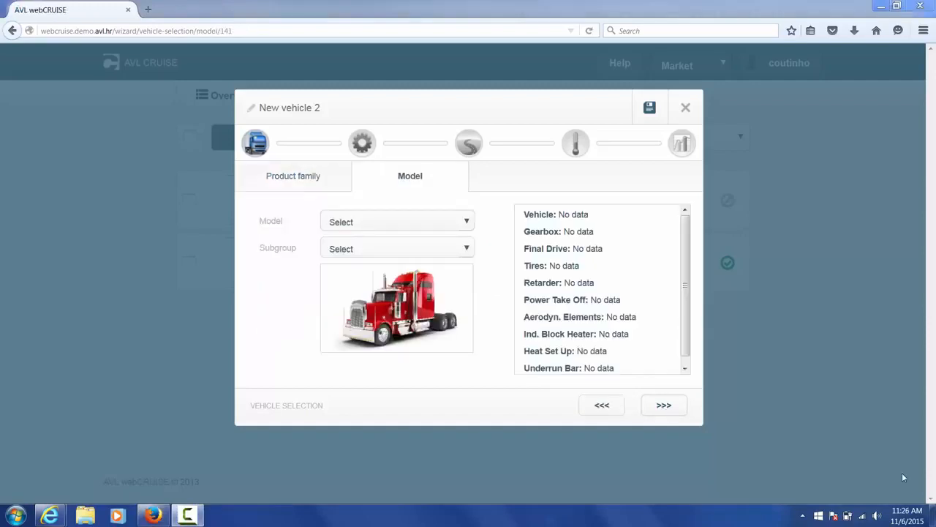
mouse_move(492, 196)
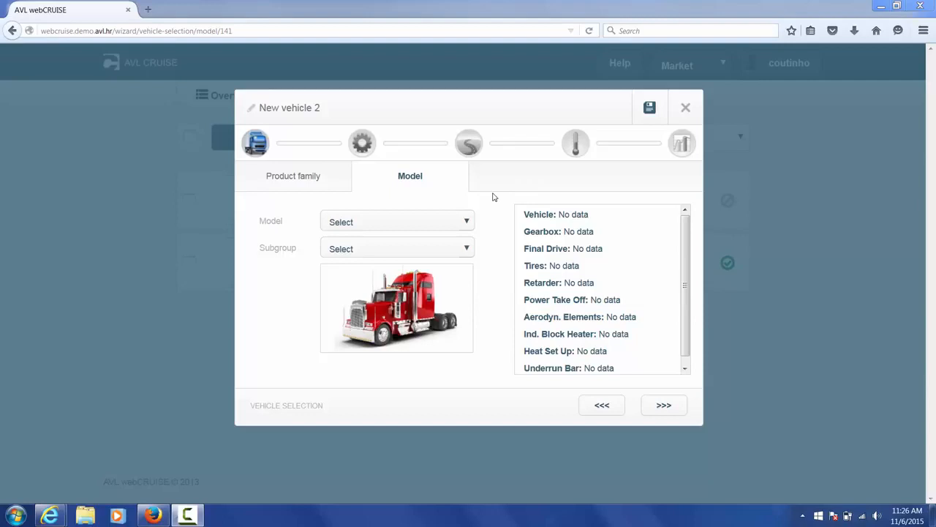
mouse_move(453, 226)
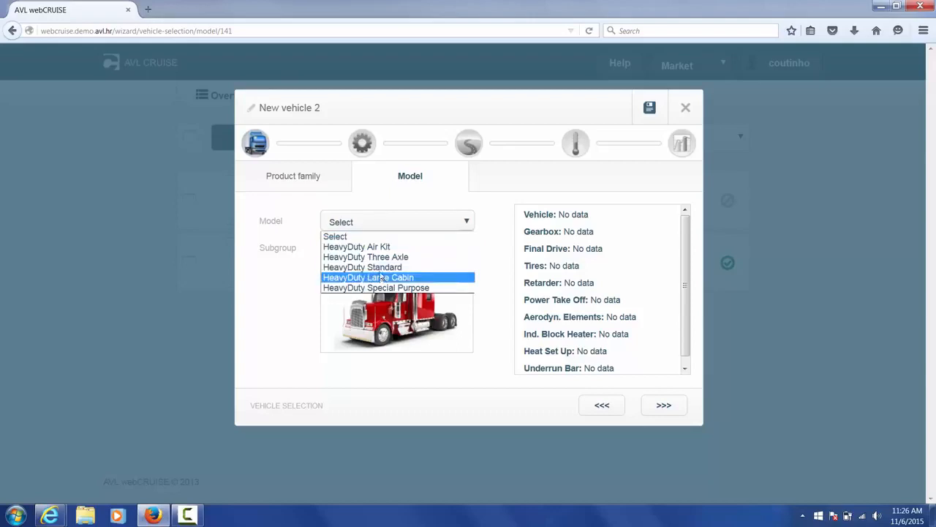
mouse_move(363, 266)
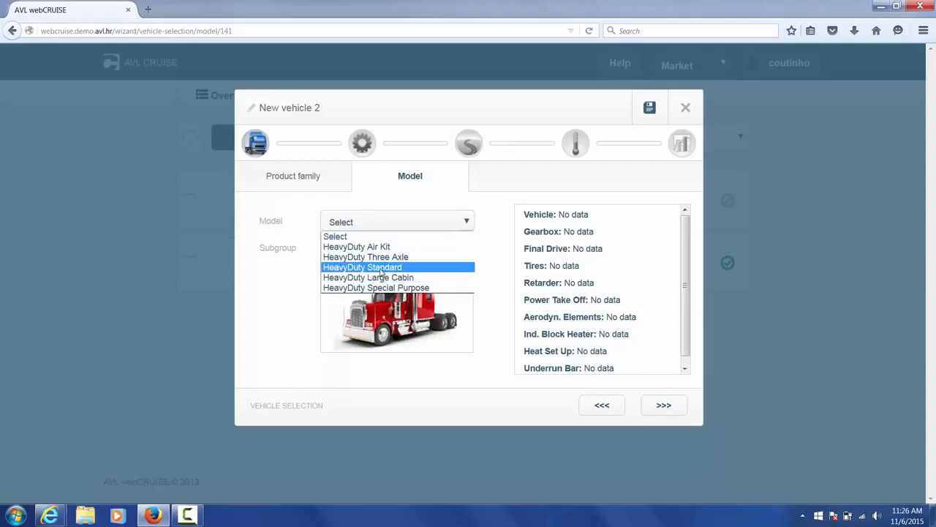
Select the HeavyDuty Standard model with subgroup Standard BT 4X2 E10 and continue
left_click(363, 266)
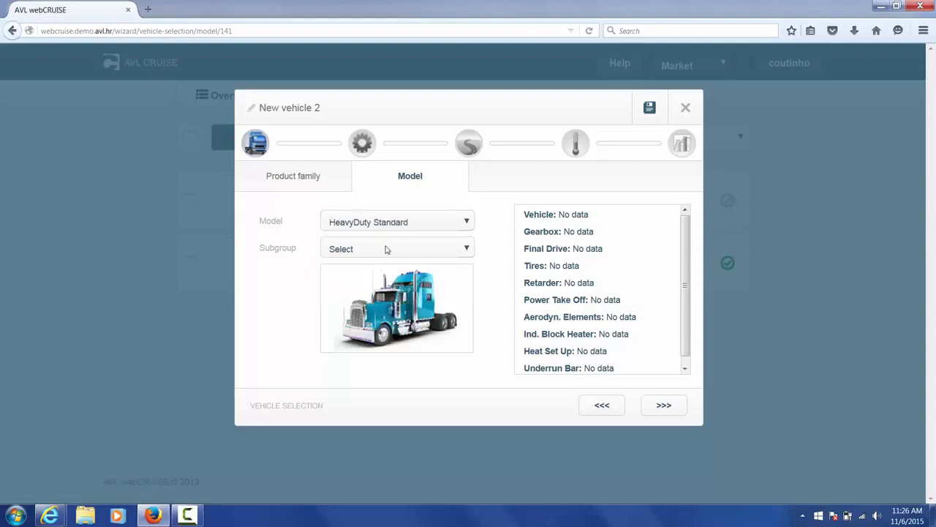
left_click(396, 248)
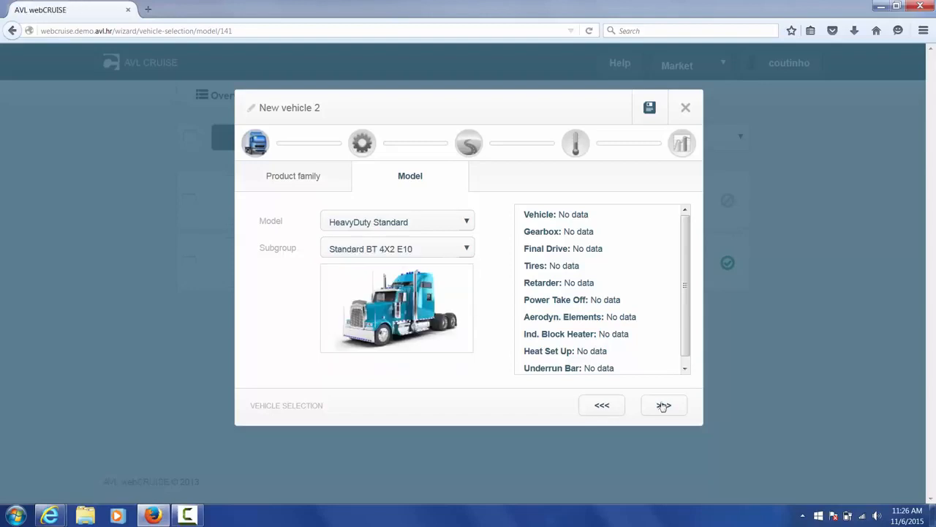
left_click(664, 405)
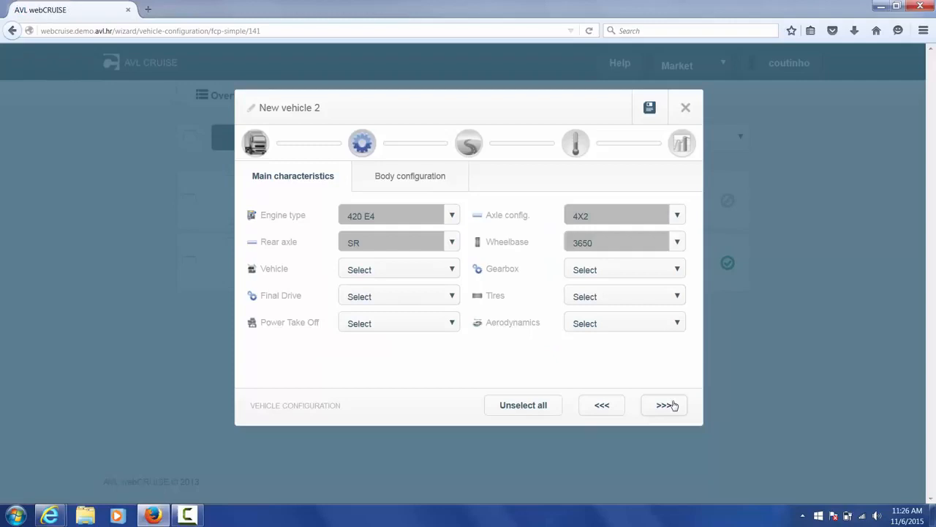
mouse_move(313, 229)
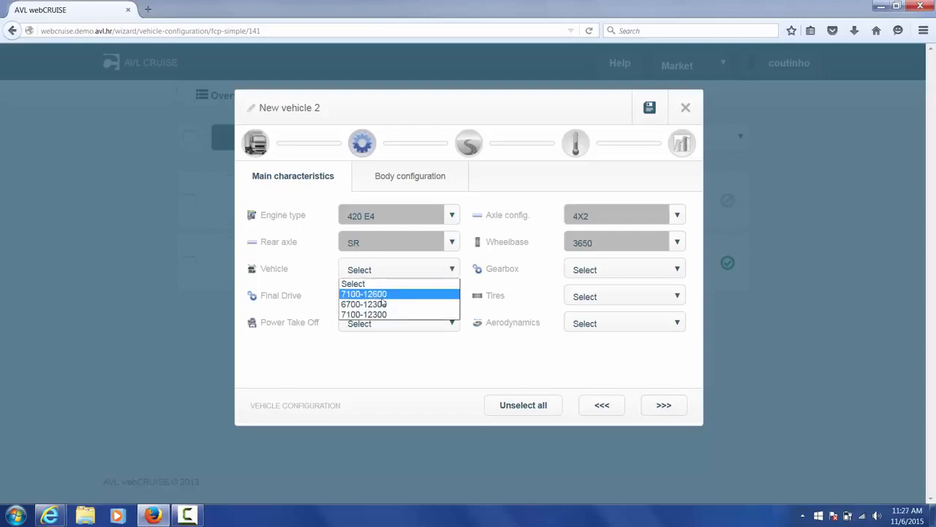
Configure the 7100-12600 vehicle with PDF ZF N/10 POMP P power take-off, 12AS 1930 TD gearbox and tyres, then continue
left_click(363, 292)
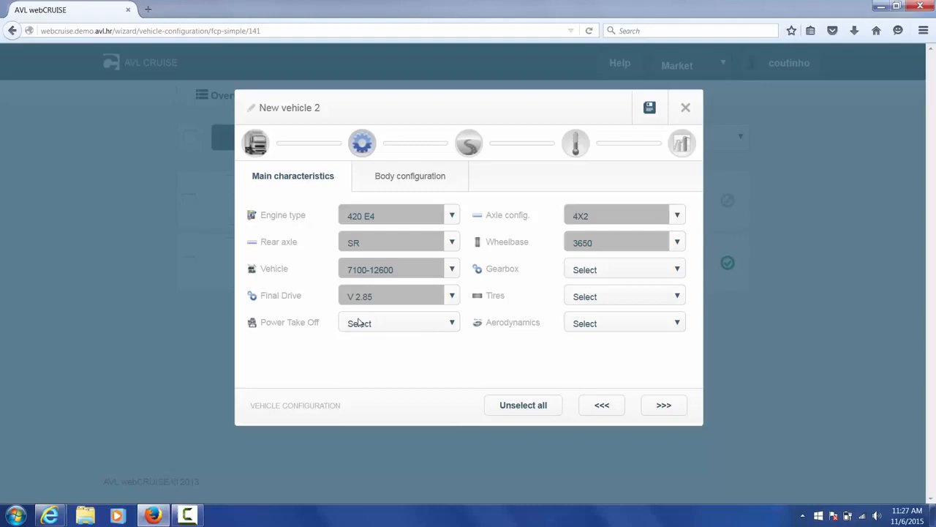
left_click(398, 324)
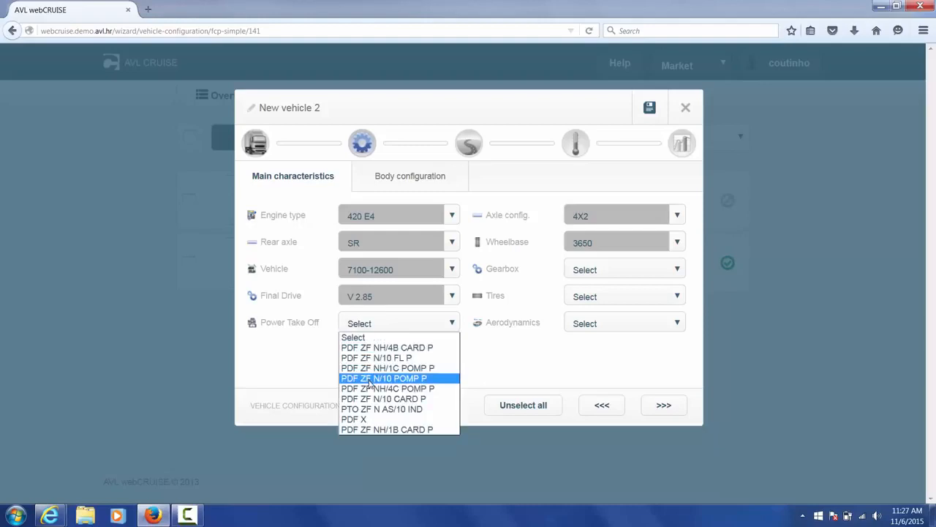
left_click(385, 378)
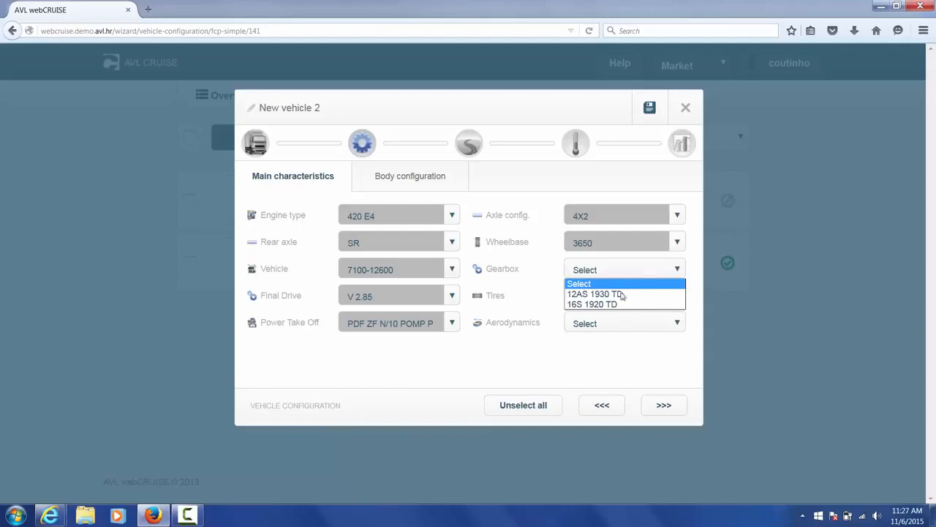
left_click(594, 293)
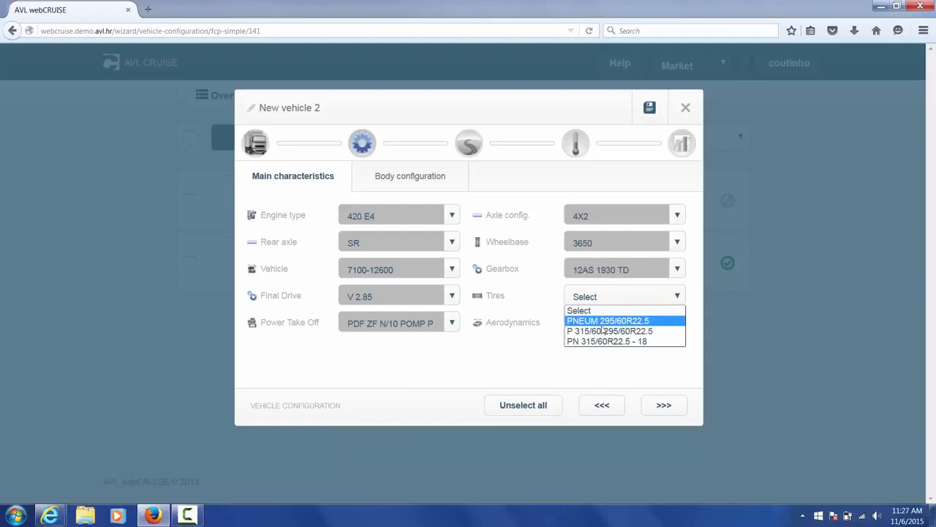
left_click(609, 331)
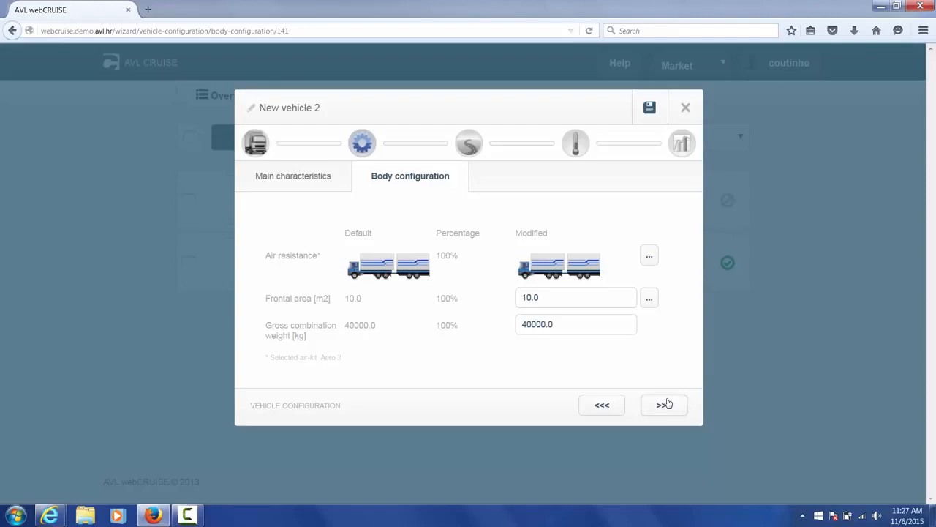
left_click(664, 404)
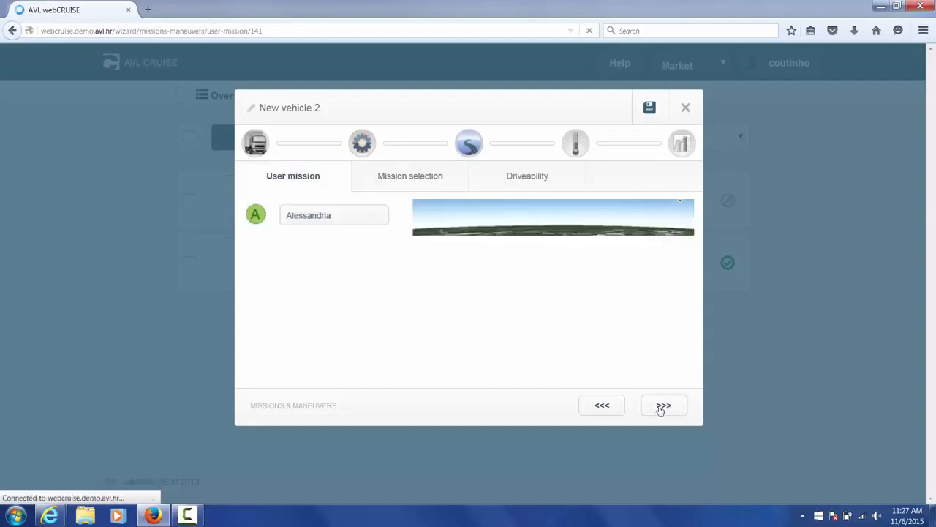
Keep the Alessandria–Piacenza user mission without altitude and continue to mission selection
left_click(663, 405)
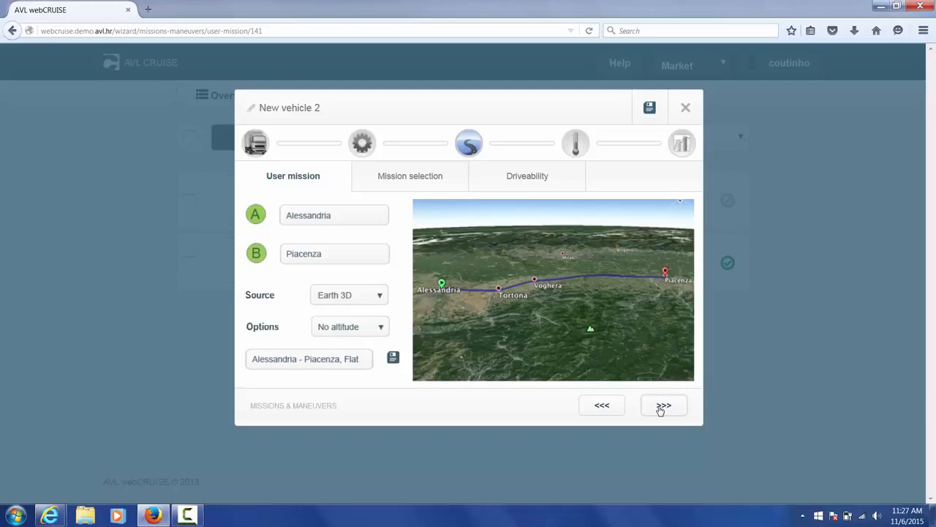
mouse_move(372, 331)
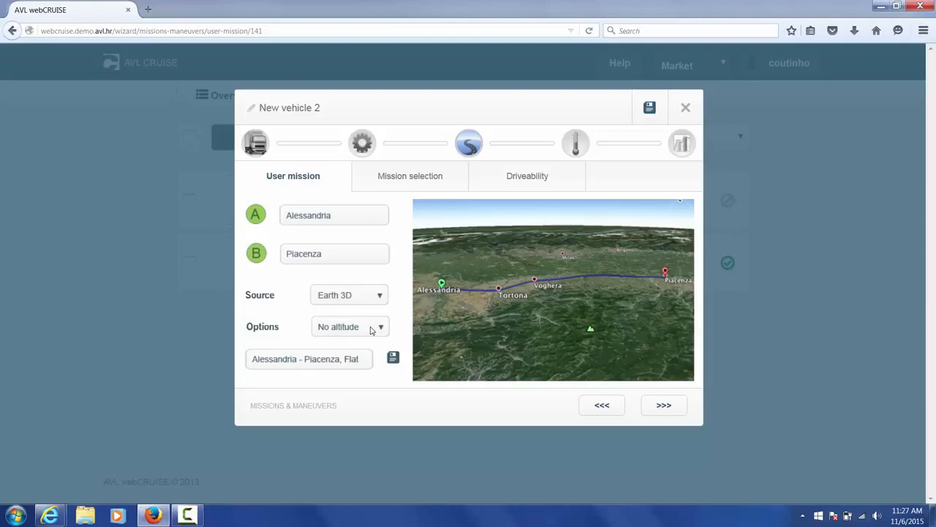
mouse_move(662, 407)
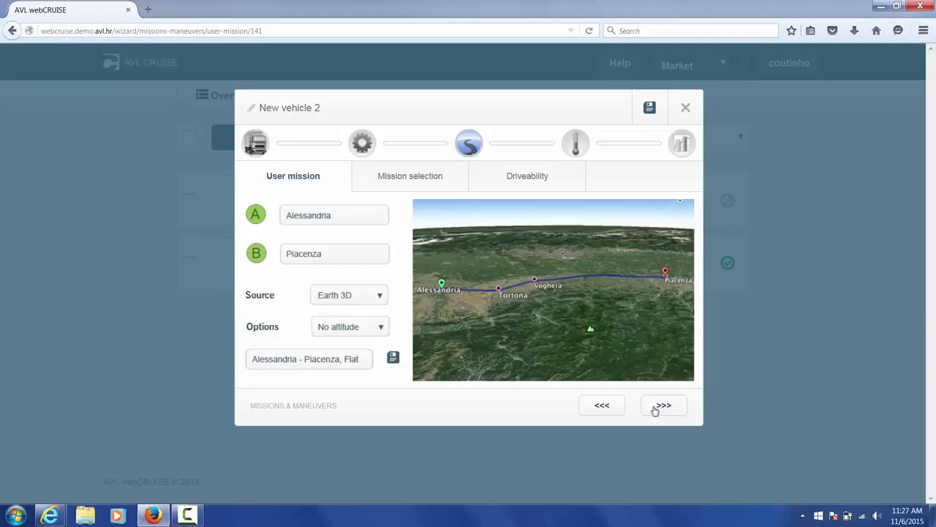
left_click(661, 405)
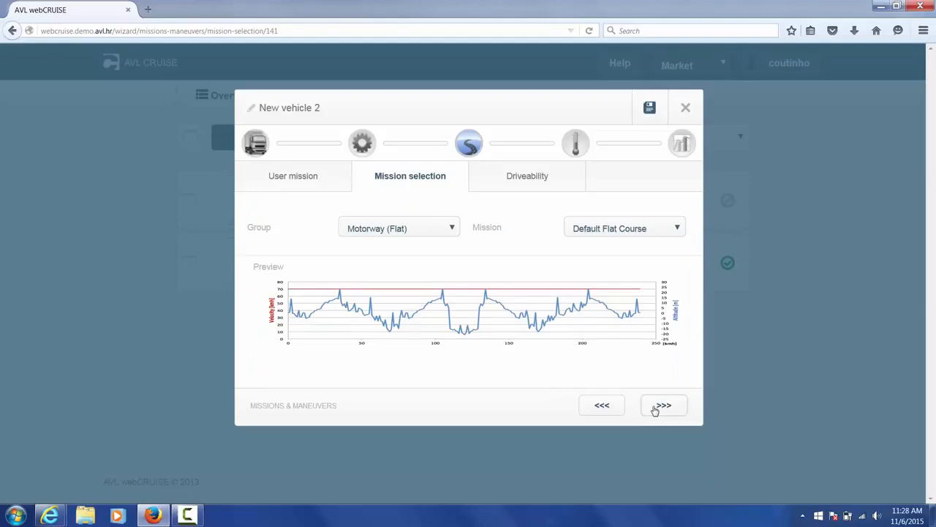
Keep the Default Flat Course motorway mission and all driveability checks, then continue
left_click(661, 405)
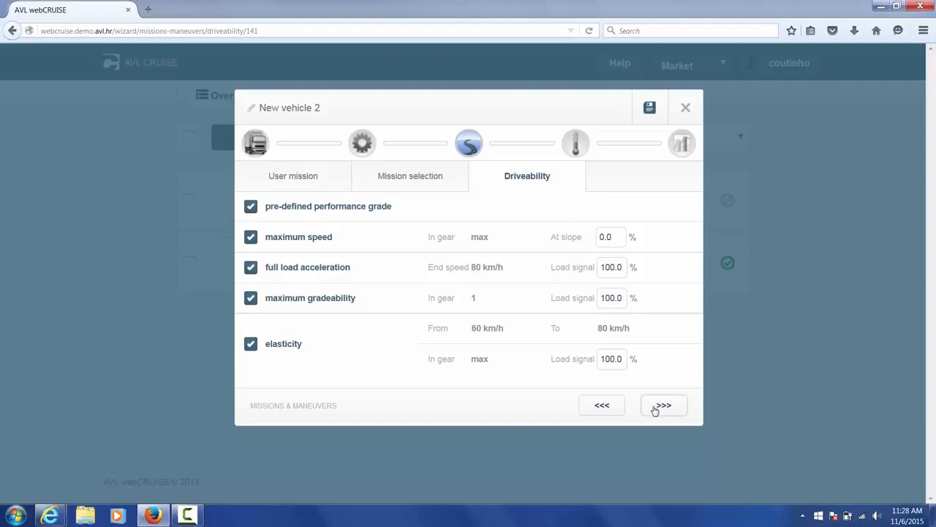
left_click(663, 405)
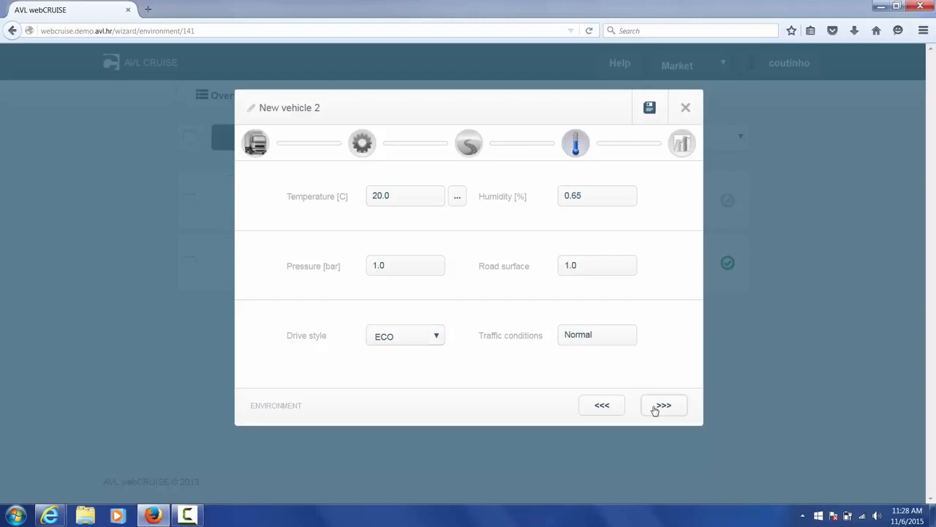
Accept the environment settings and continue to the simulation step
left_click(663, 405)
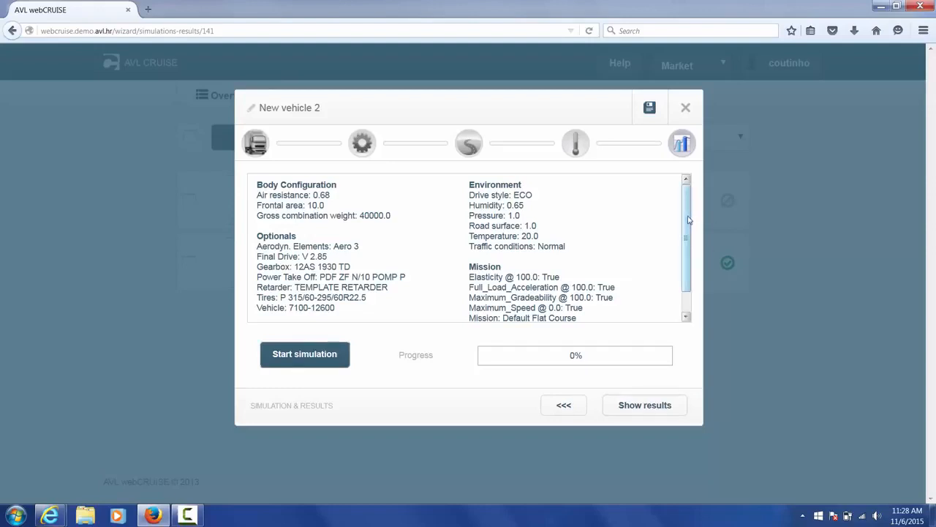
scroll("down", 3)
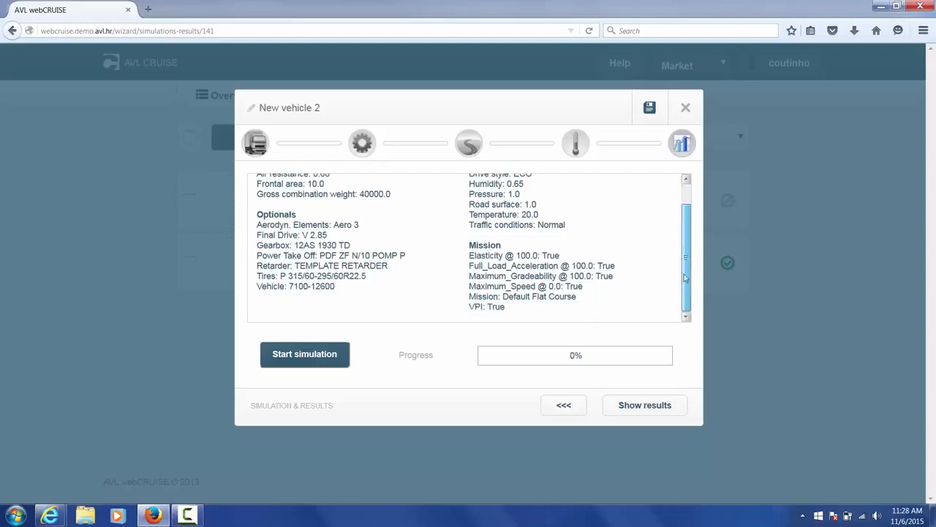
scroll("up", 3)
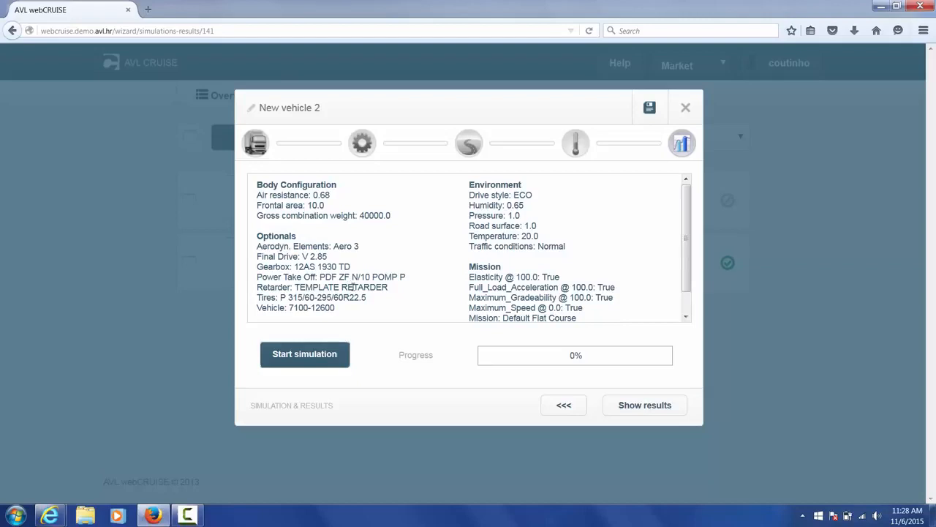
mouse_move(650, 108)
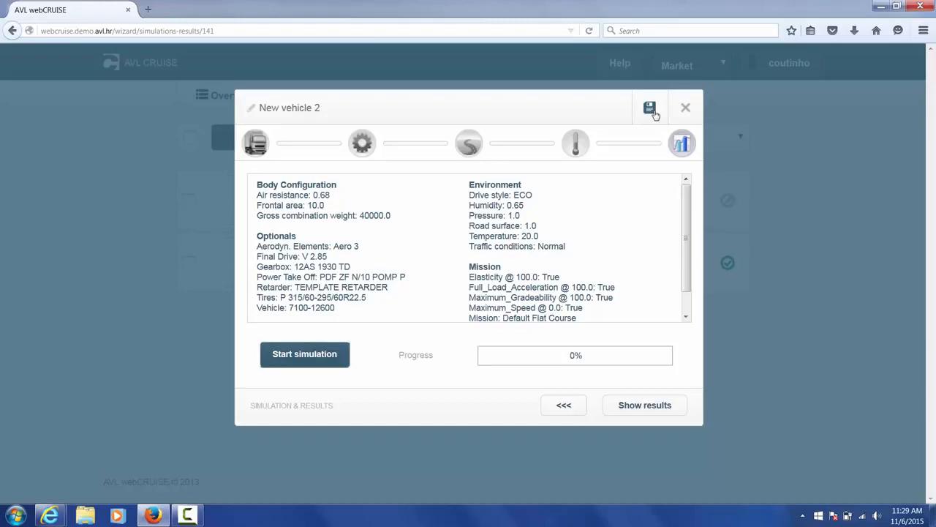
mouse_move(387, 355)
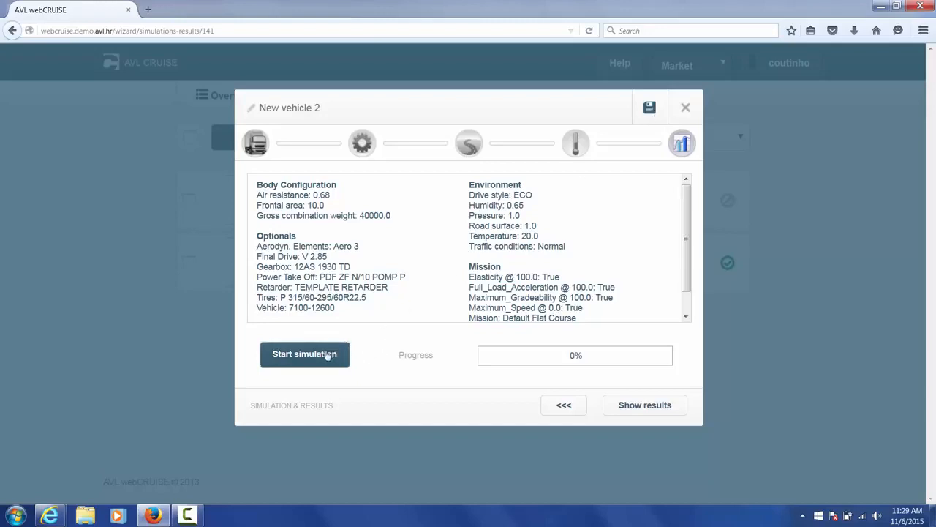
Run the New vehicle 2 simulation to 100% and request its results
left_click(304, 354)
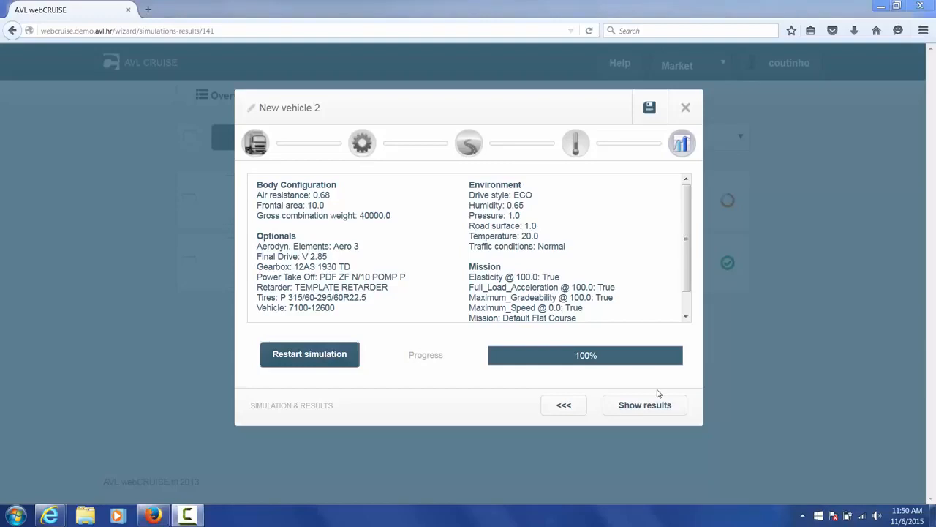
left_click(644, 404)
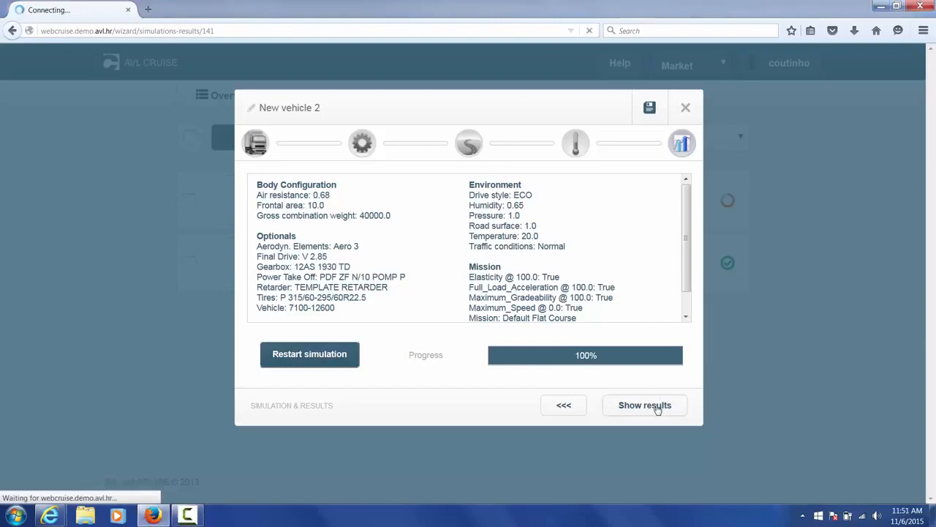
View the results report (33.02 l/100km fuel, 863.97 g/km CO2) down to the Result Diagrams
left_click(644, 404)
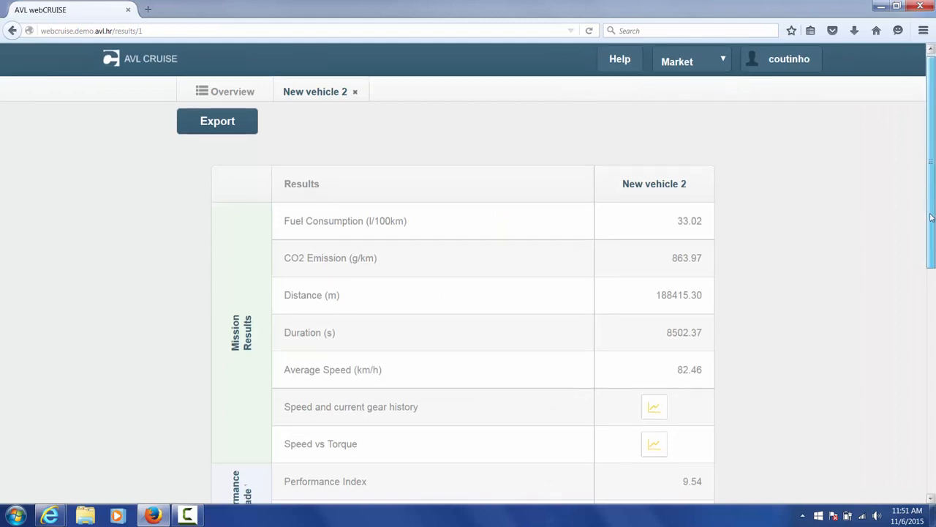
scroll("down", 3)
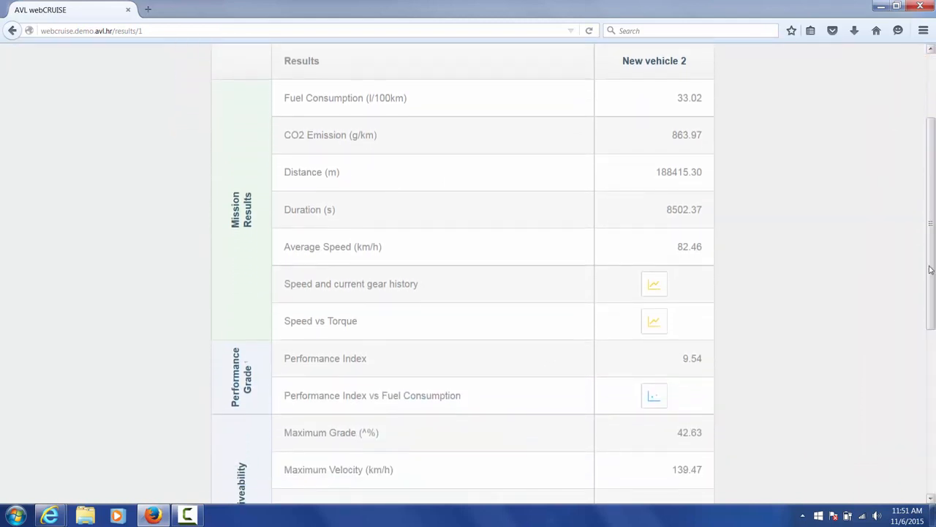
mouse_move(656, 322)
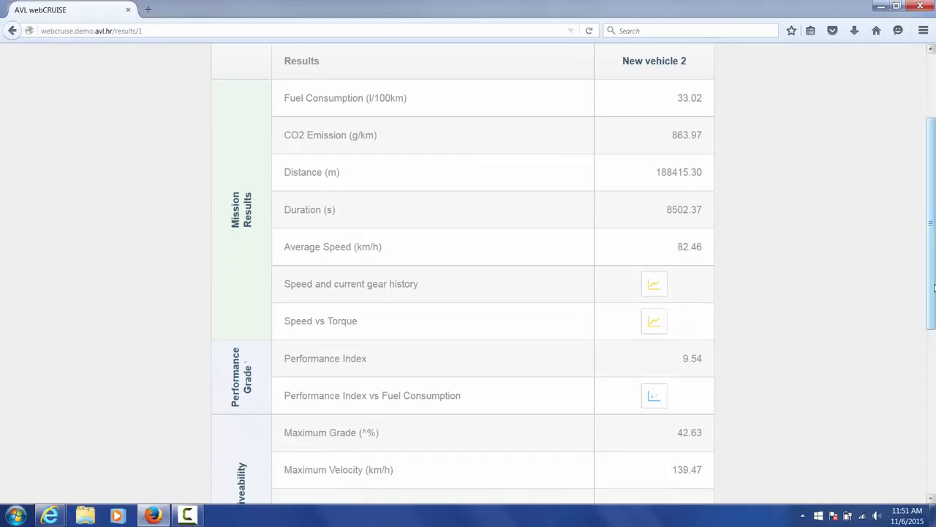
scroll("down", 3)
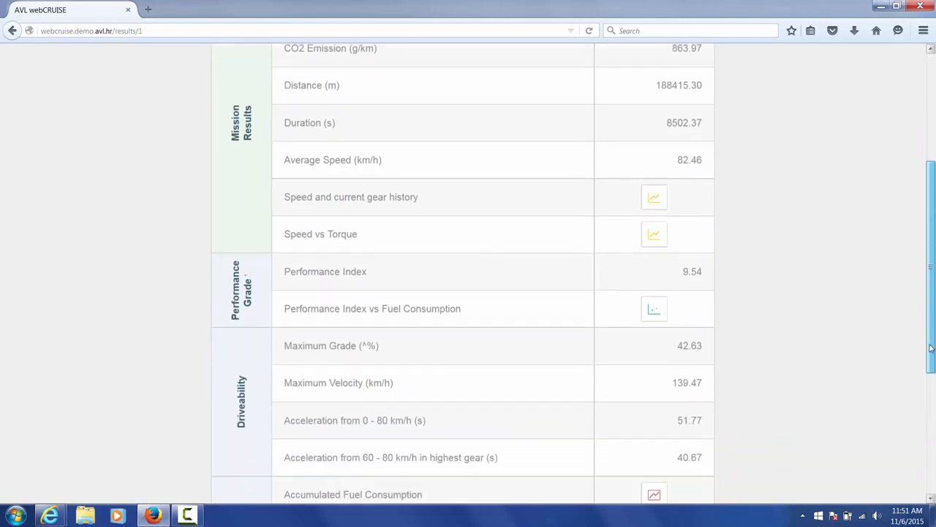
scroll("down", 3)
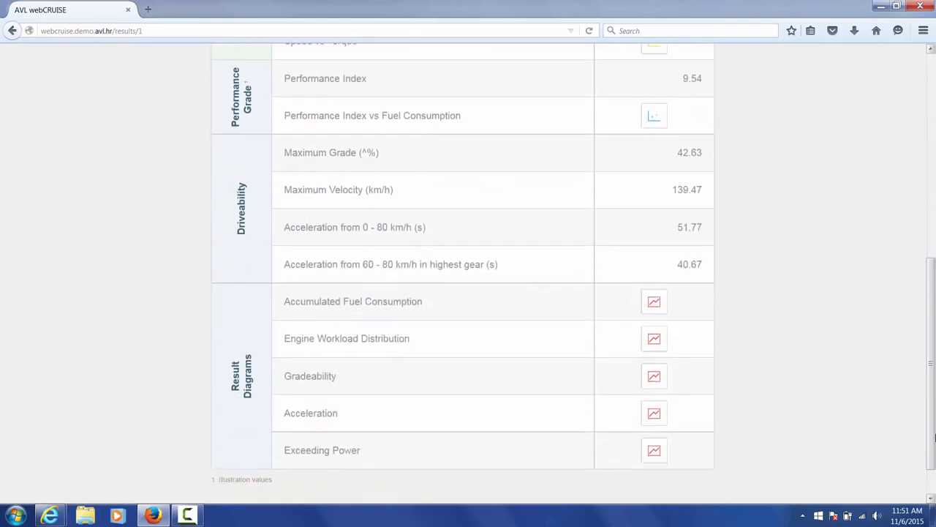
mouse_move(654, 338)
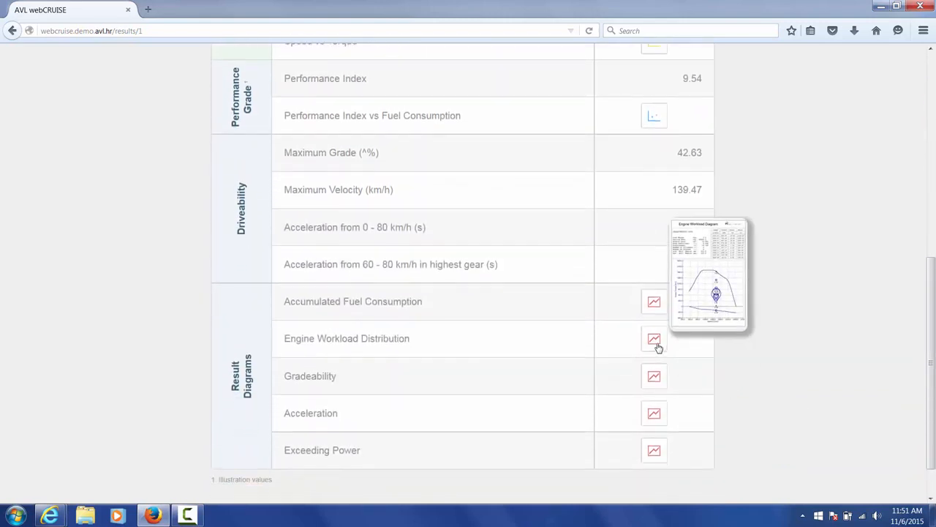
left_click(654, 338)
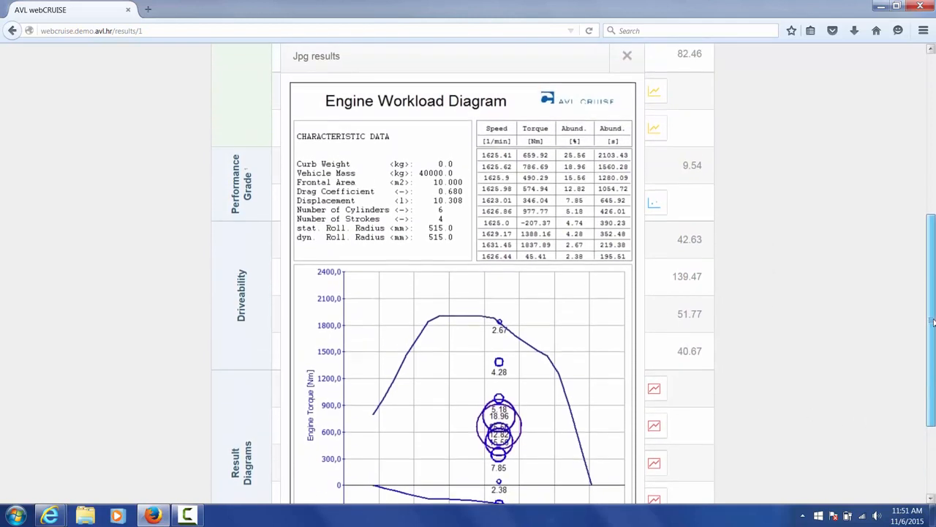
scroll("down", 3)
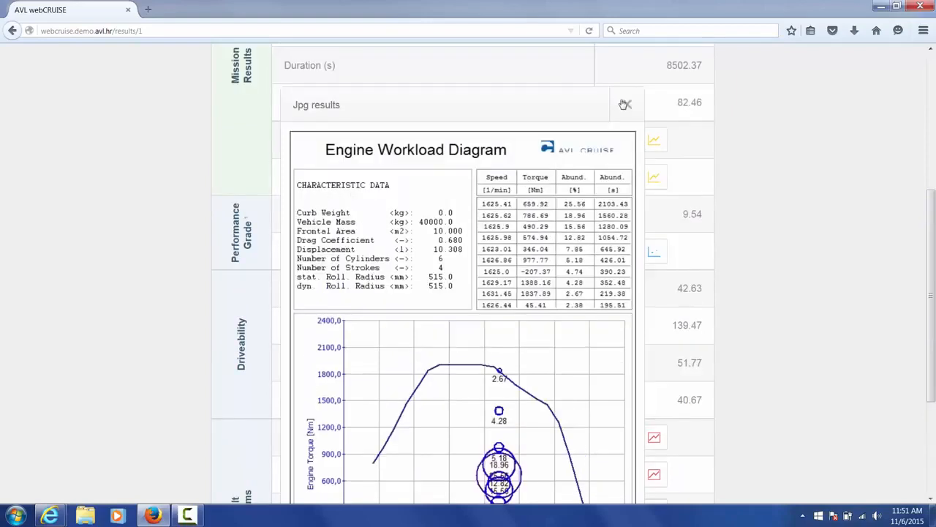
left_click(627, 102)
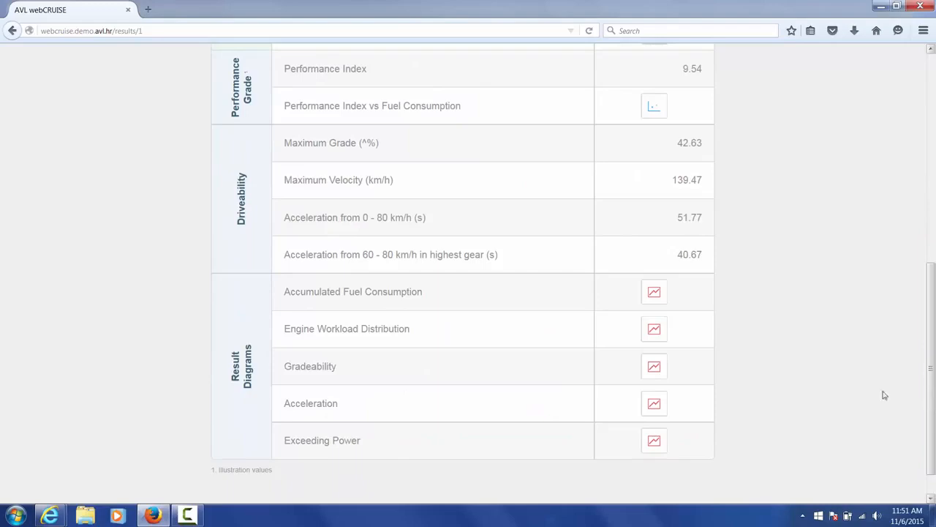
mouse_move(652, 293)
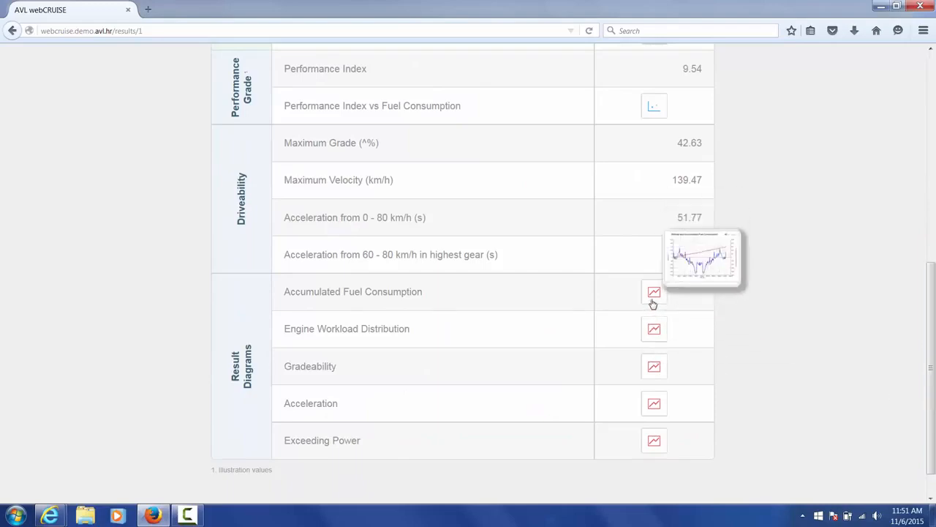
left_click(654, 293)
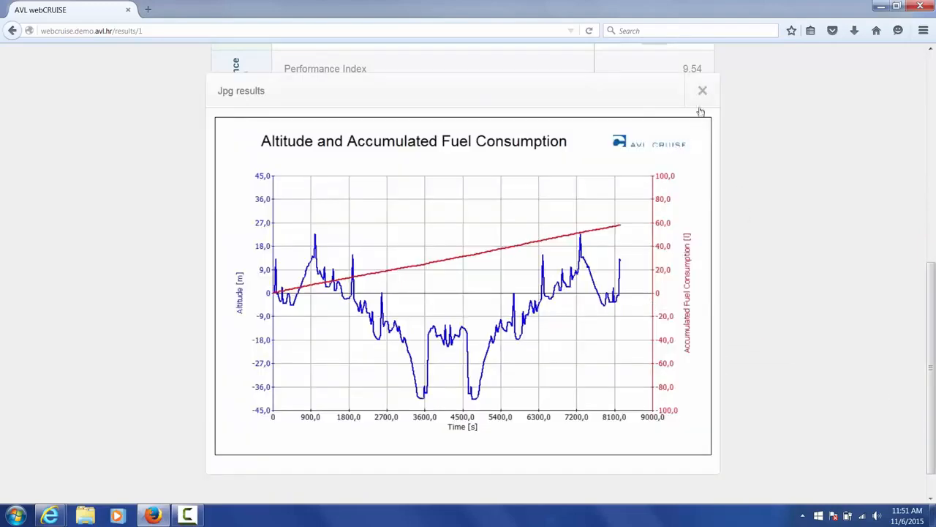
left_click(702, 90)
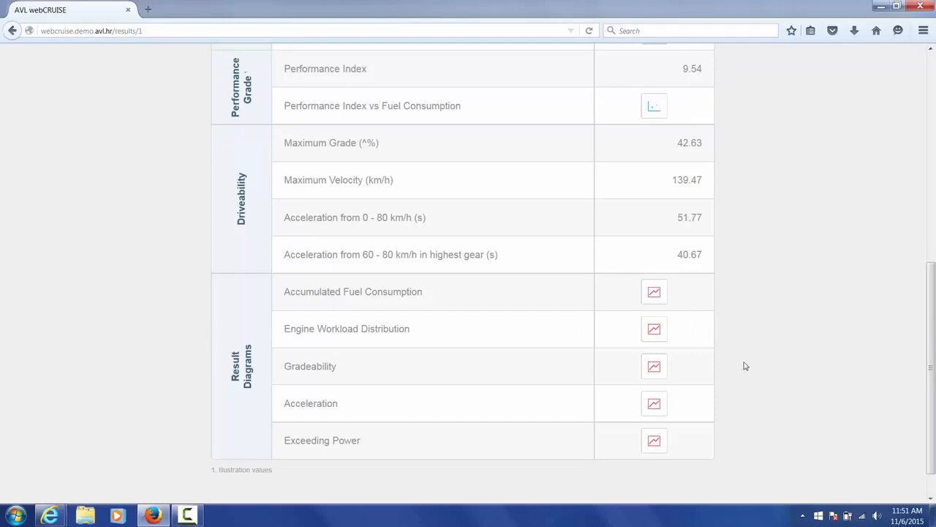
left_click(654, 366)
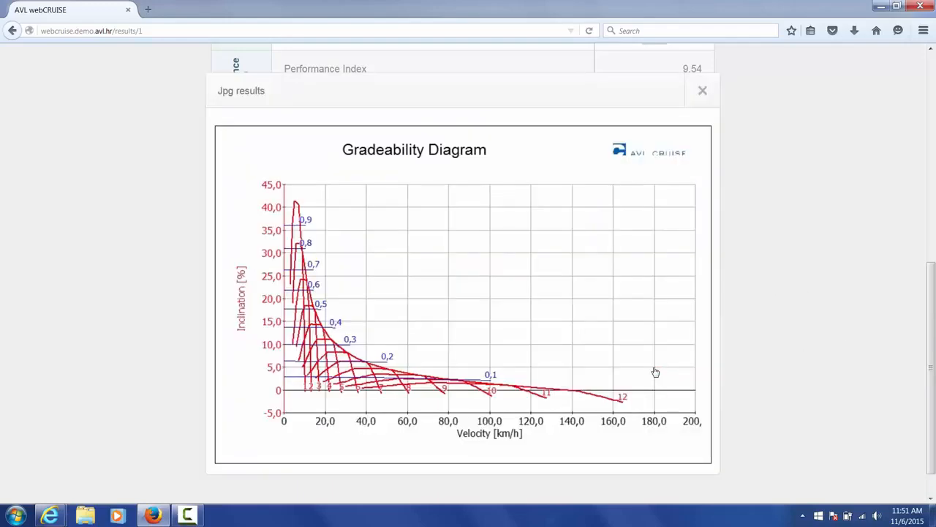
left_click(703, 91)
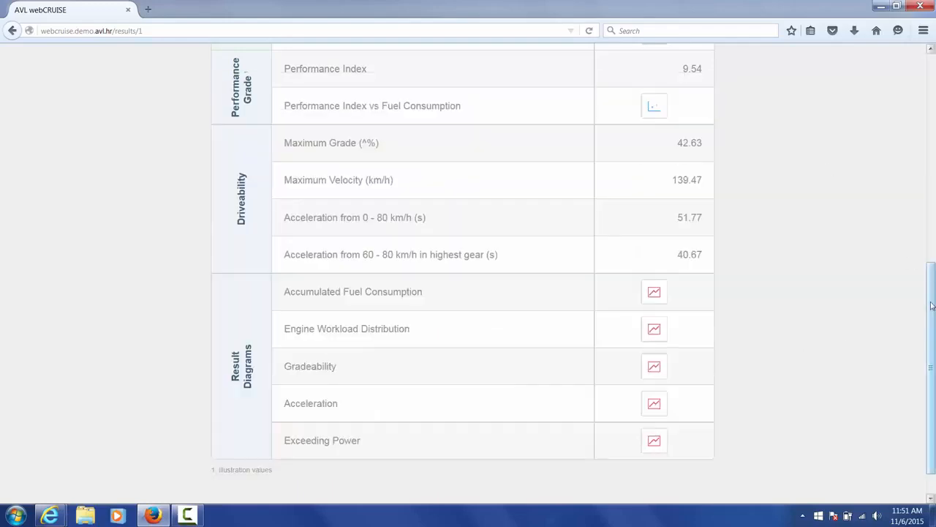
scroll("up", 3)
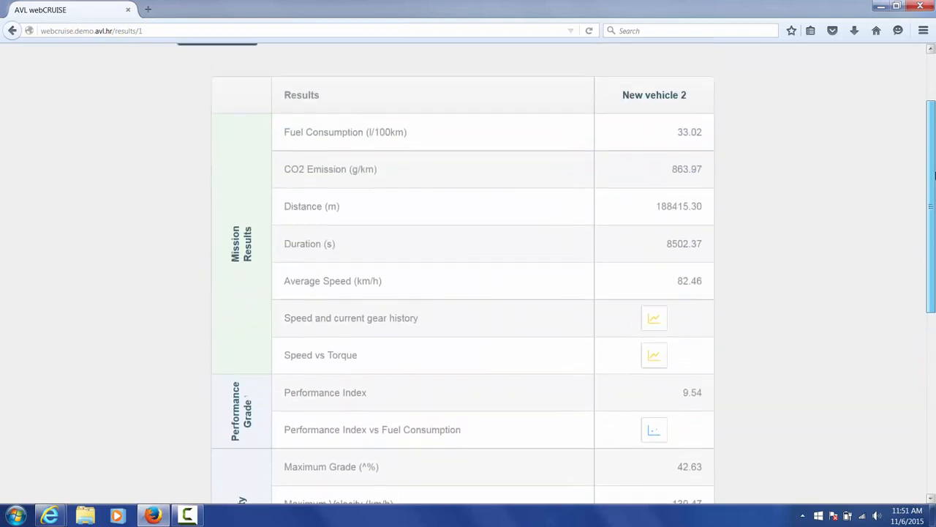
scroll("up", 3)
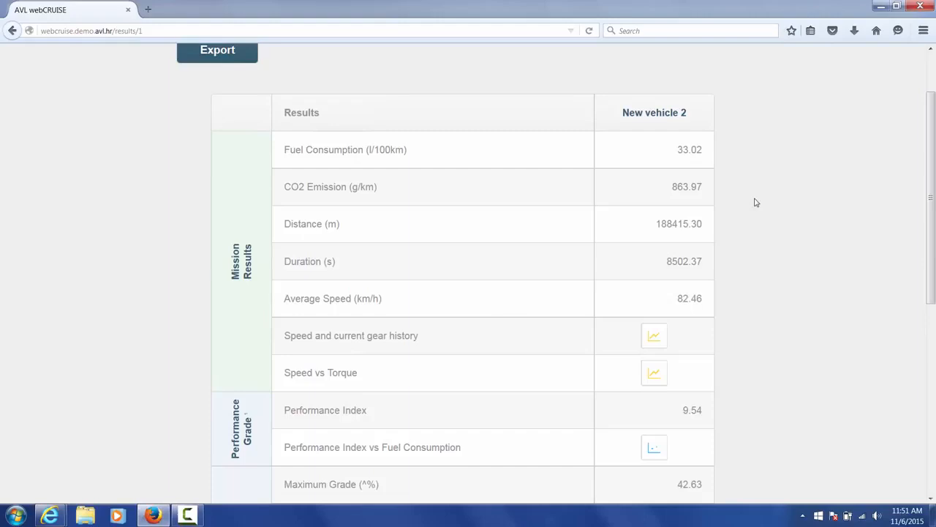
mouse_move(848, 228)
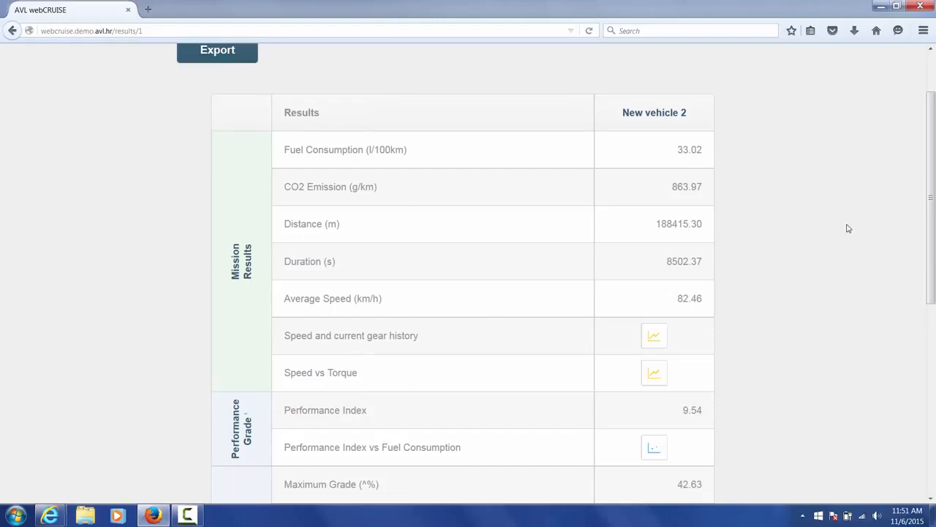